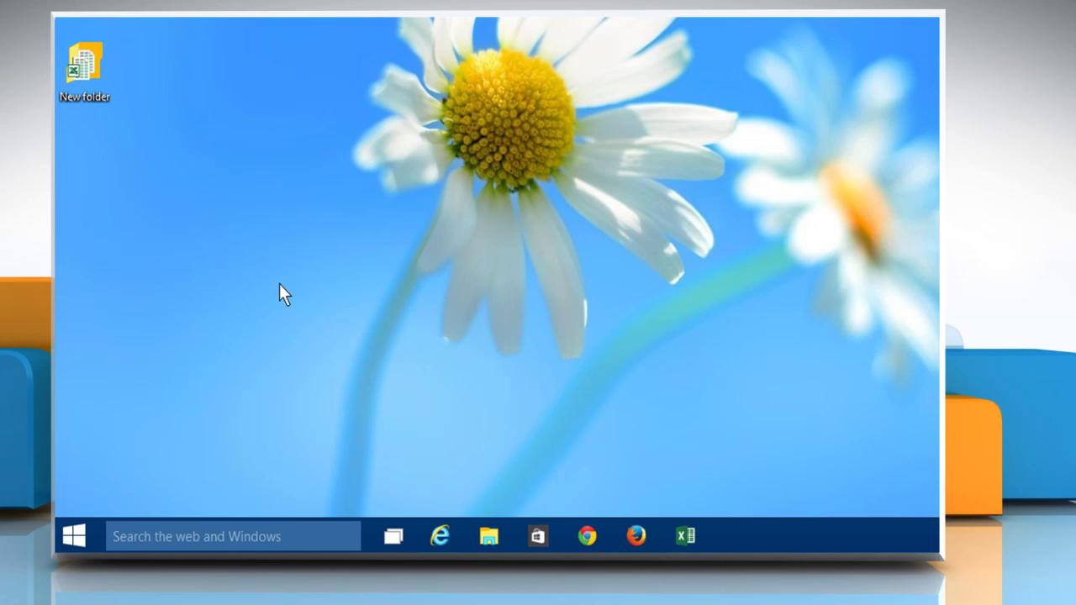
mouse_move(144, 462)
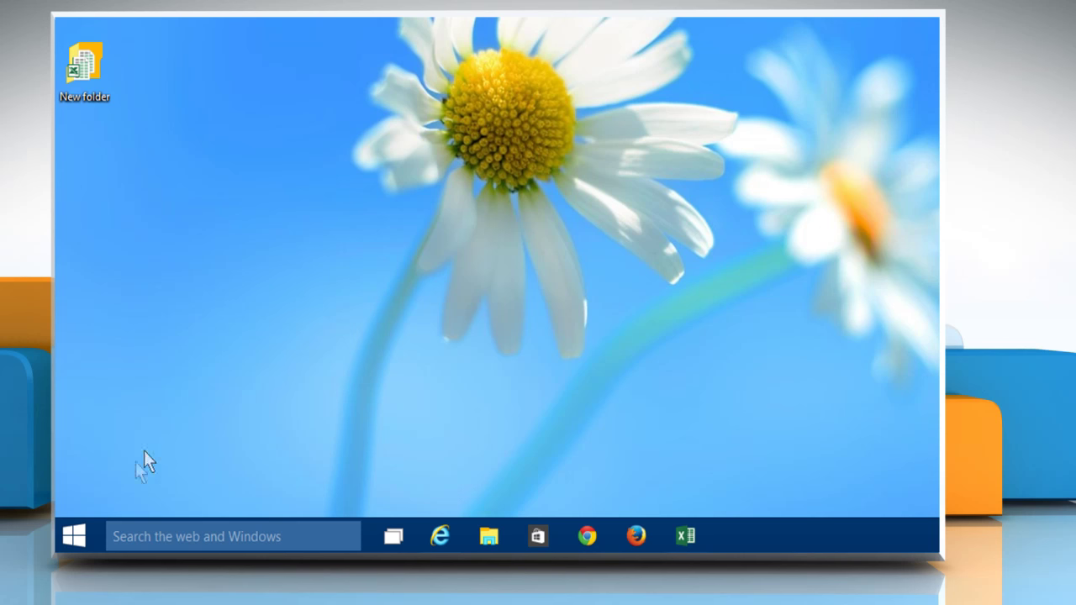
Launch Google Chrome from the Start menu to reach the Tumblr sign-up page
left_click(75, 536)
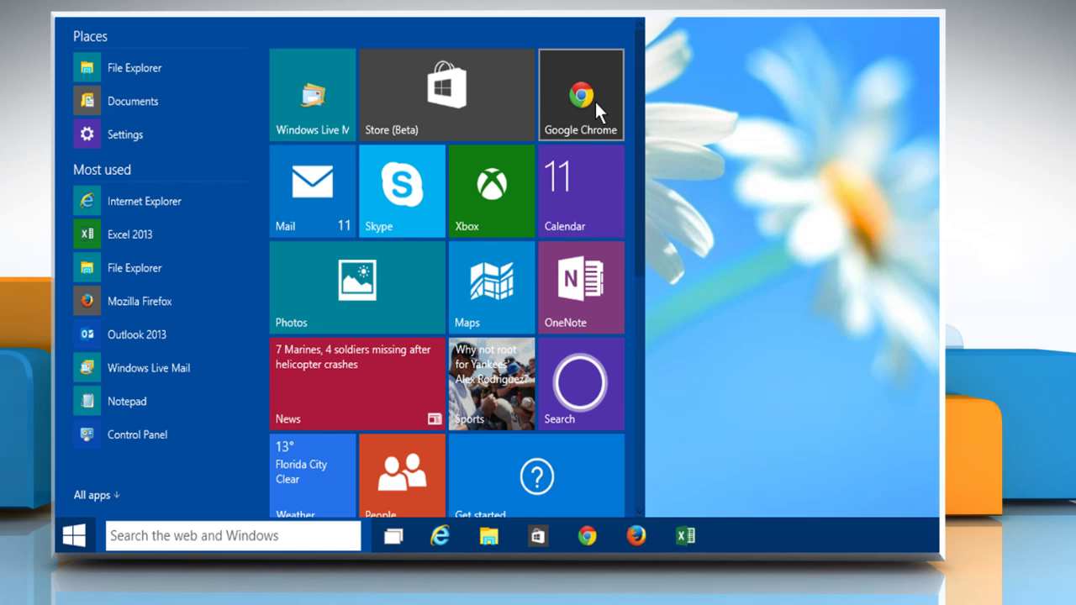
left_click(581, 95)
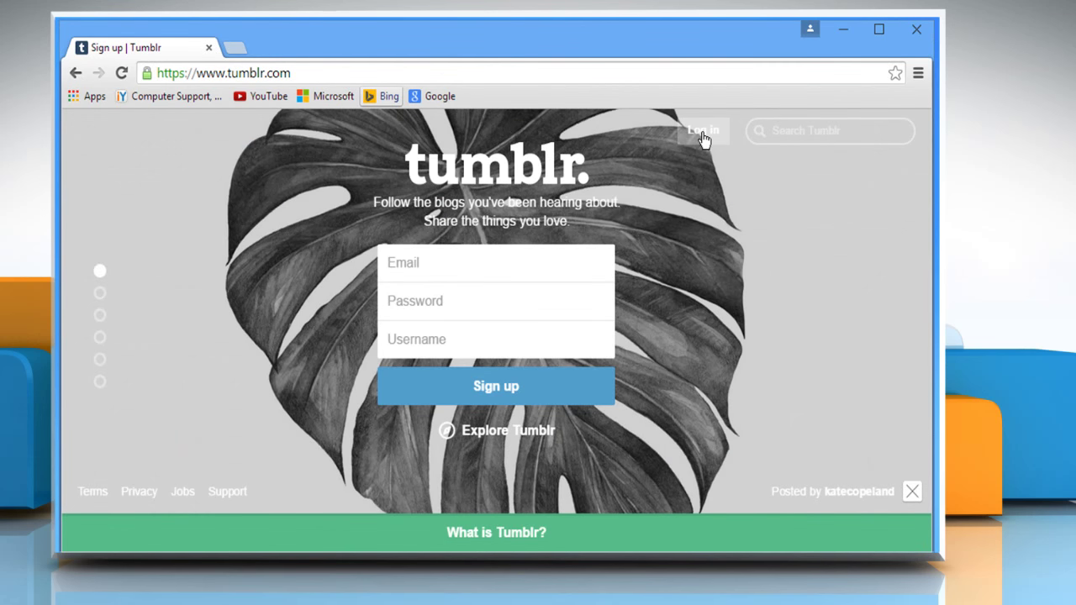
Log in to the Tumblr account
left_click(702, 130)
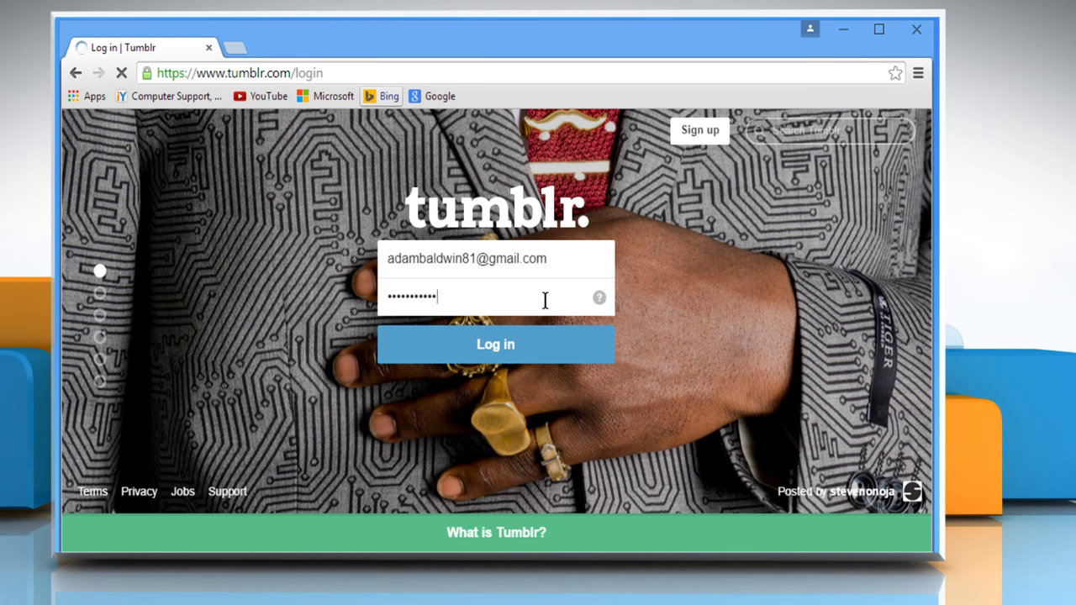
left_click(495, 344)
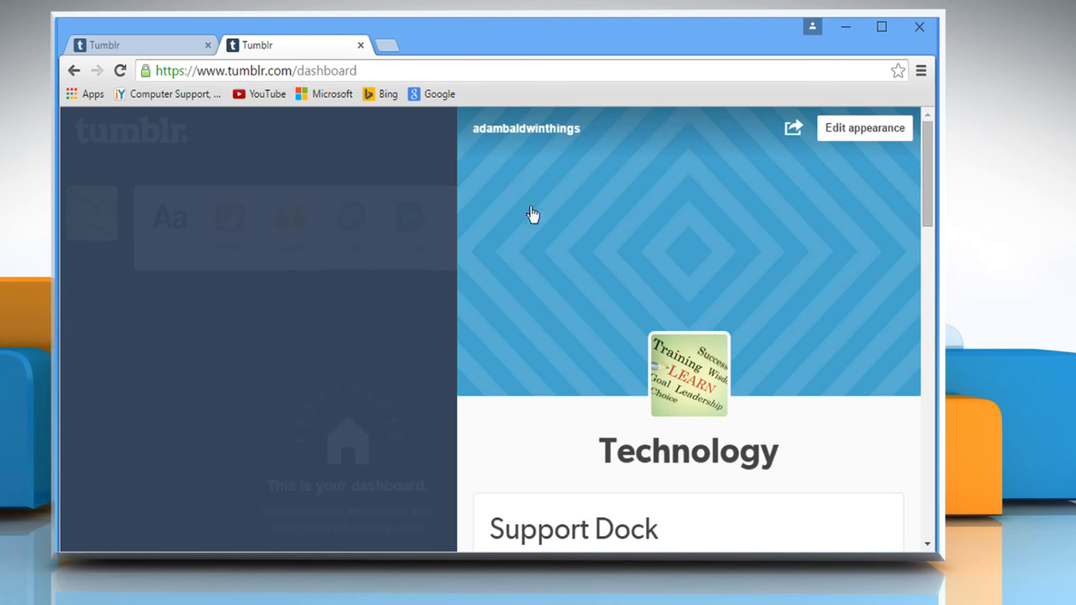
mouse_move(860, 135)
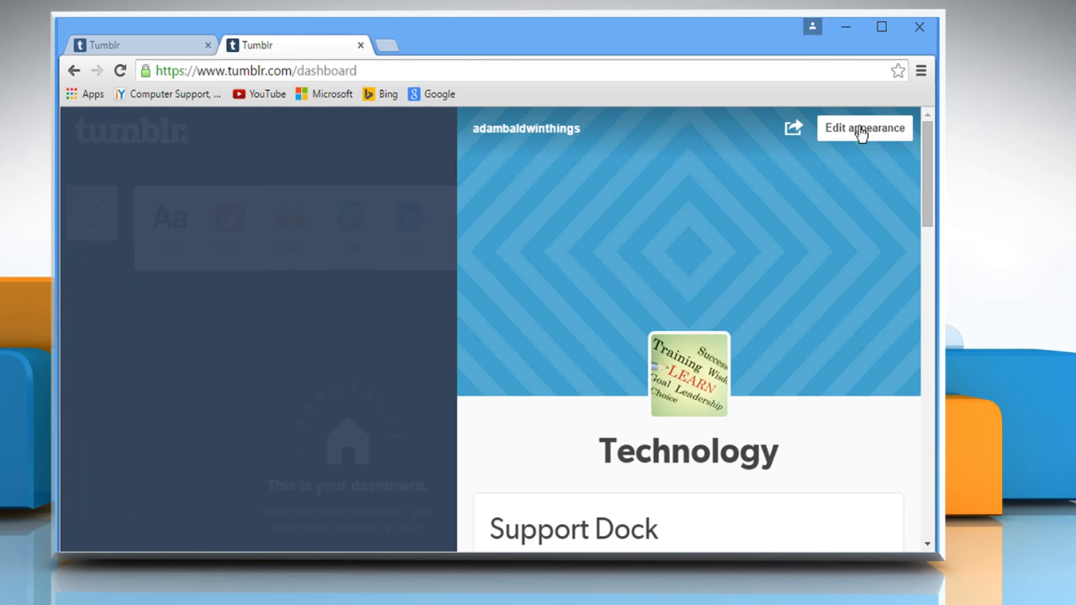
In Edit appearance, replace the blog avatar with the photo of the man at a laptop
left_click(864, 128)
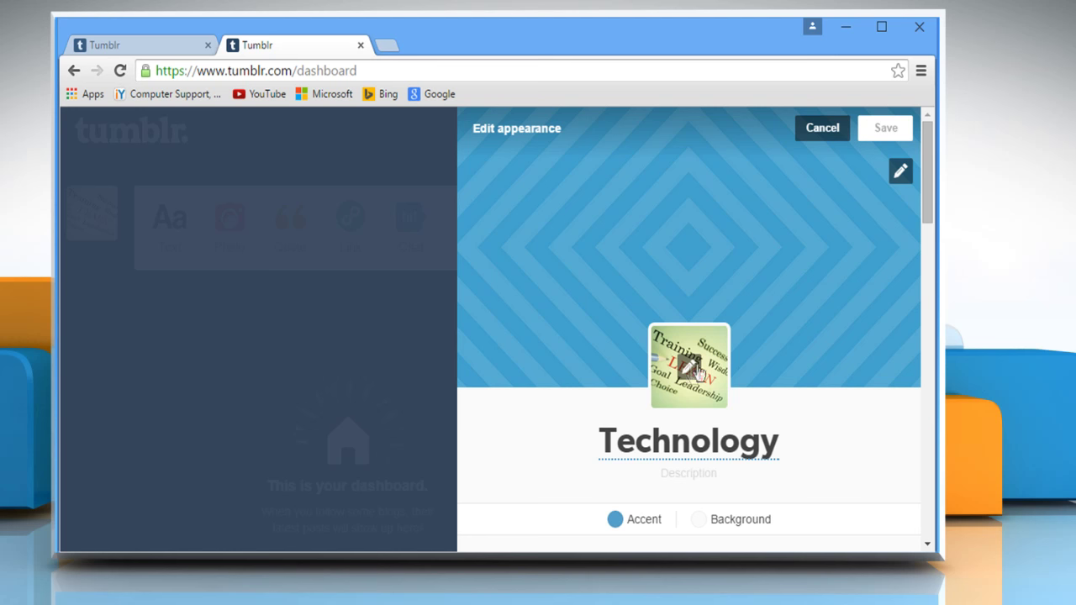
left_click(688, 366)
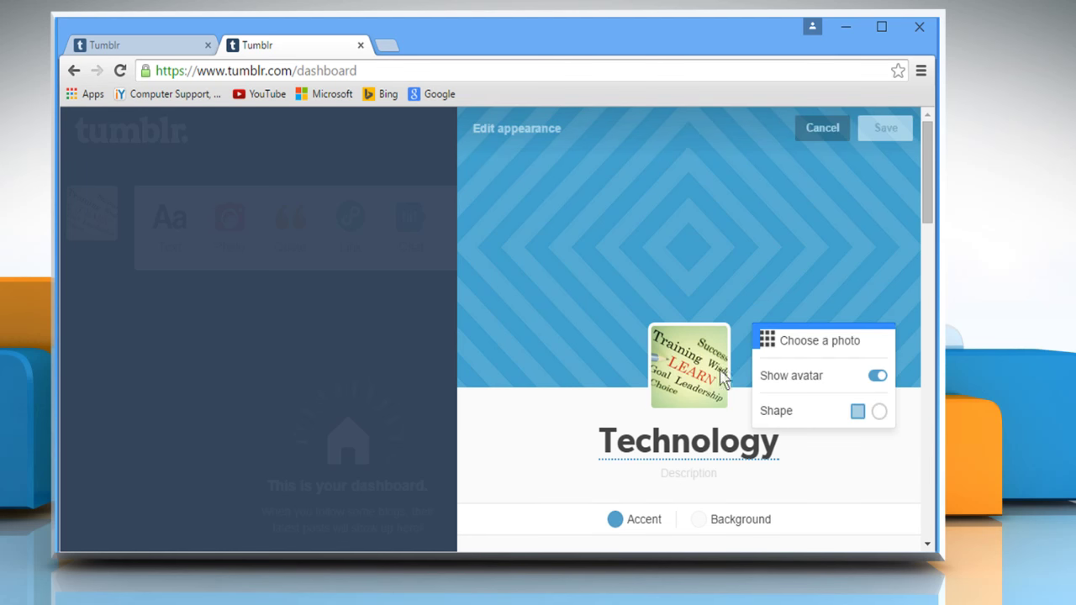
left_click(818, 340)
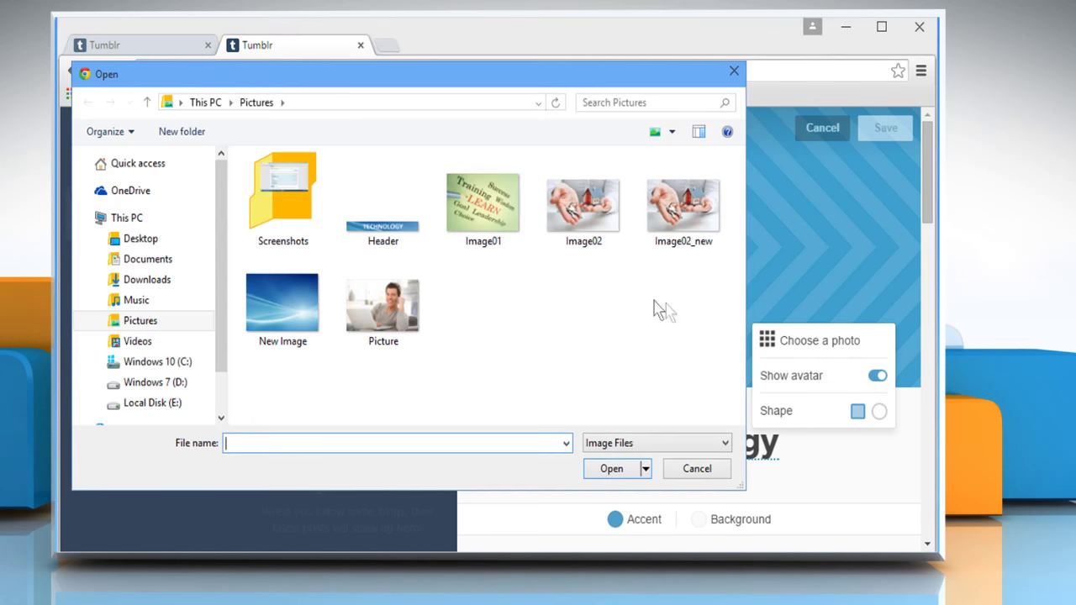
left_click(383, 302)
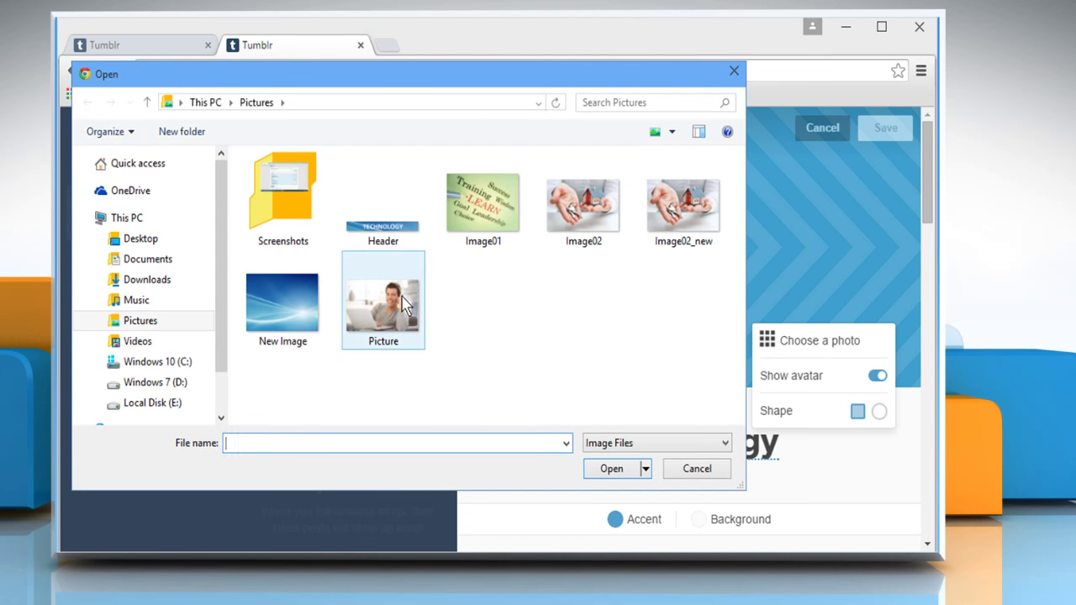
left_click(611, 468)
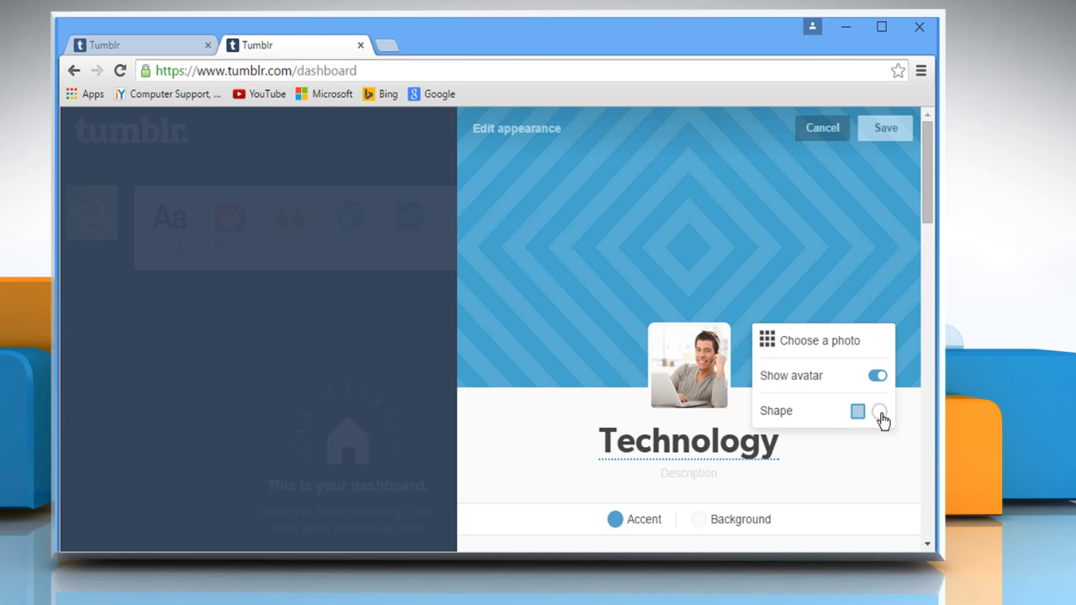
Set the avatar shape to circle and save the appearance changes
left_click(879, 411)
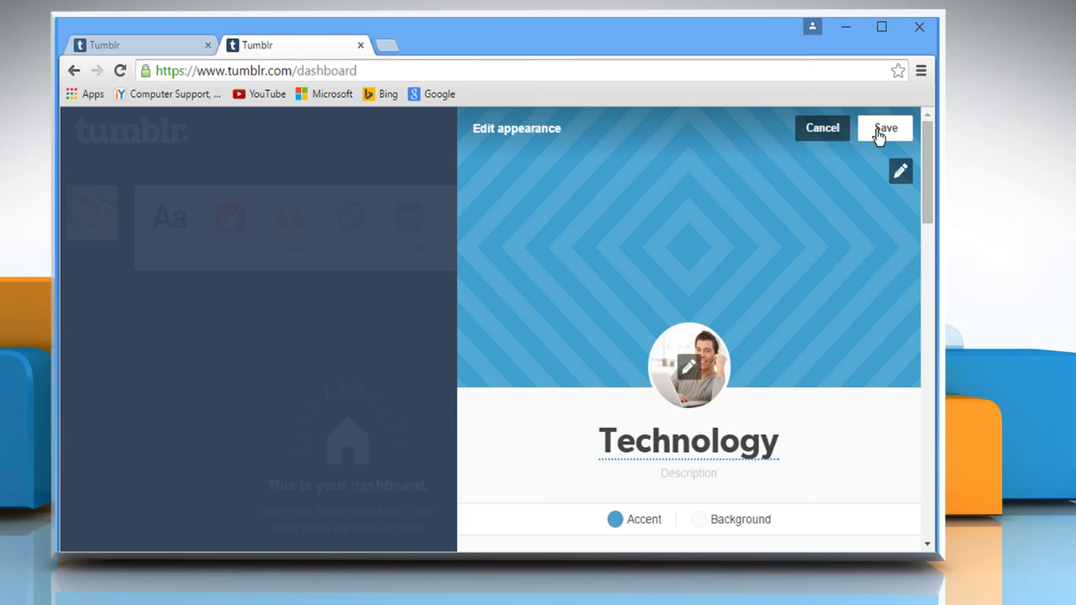
left_click(885, 128)
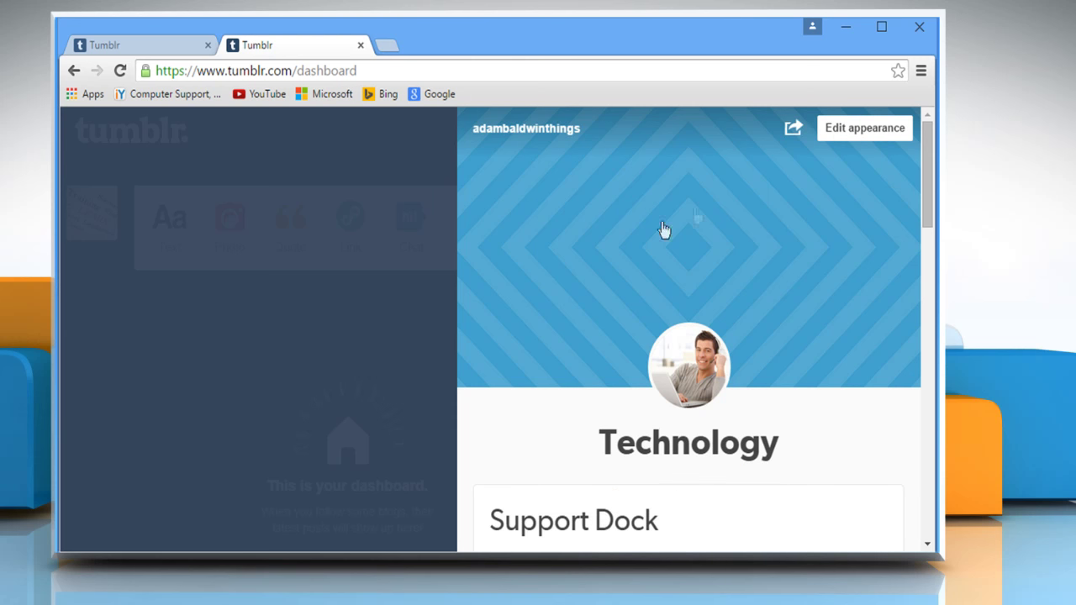